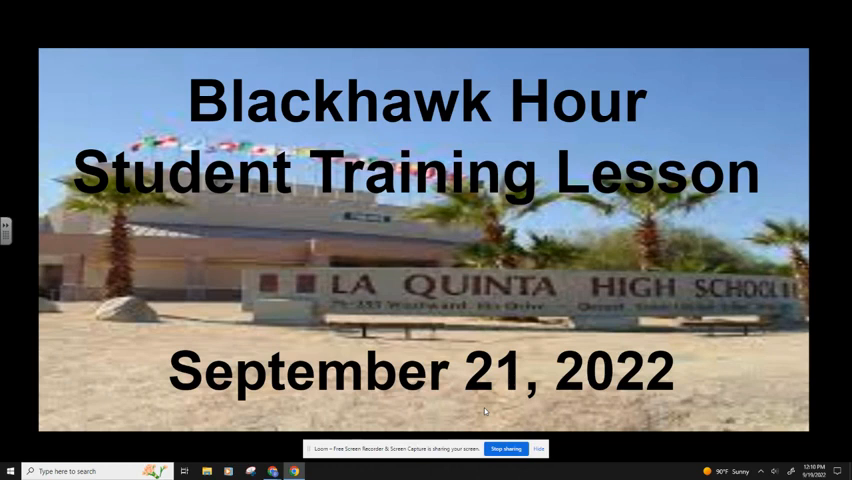
pyautogui.moveTo(322, 208)
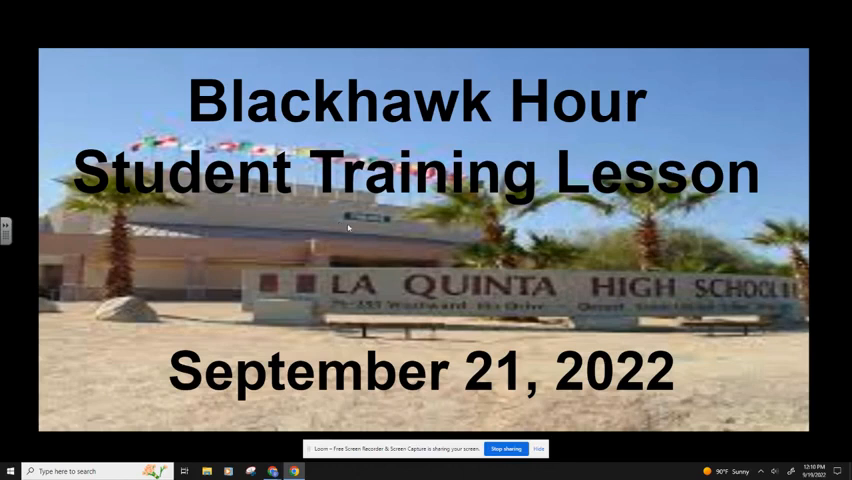
pyautogui.moveTo(364, 232)
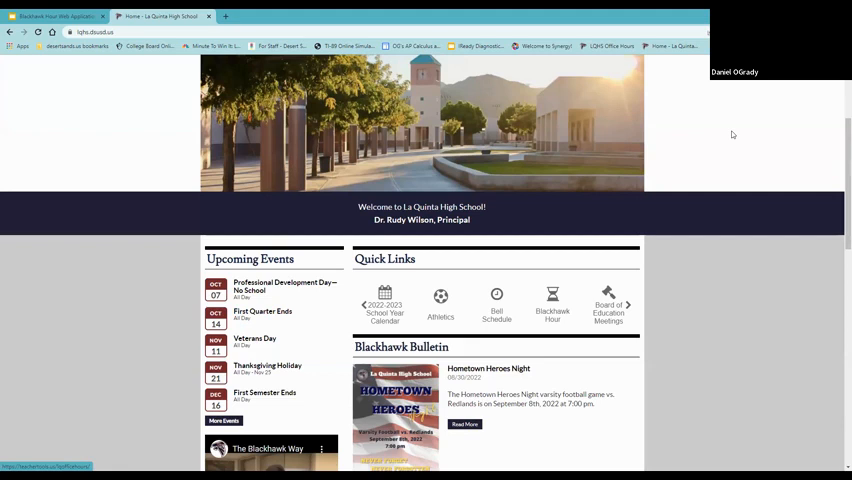
pyautogui.moveTo(550, 124)
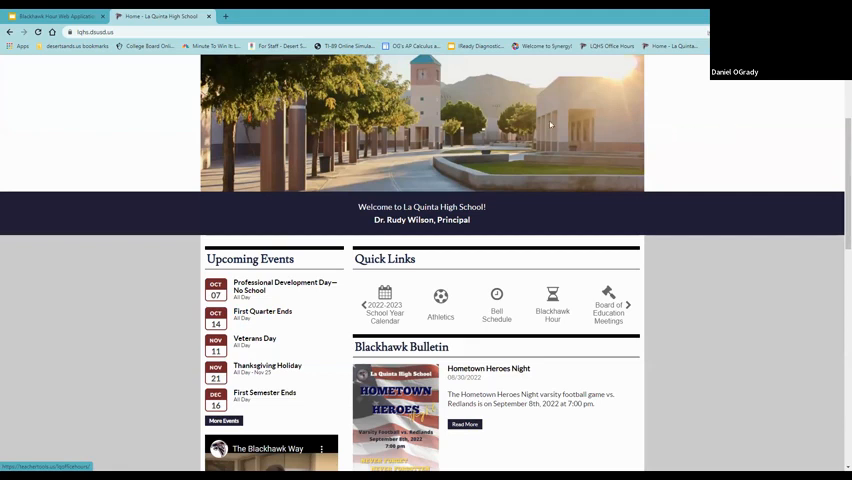
pyautogui.moveTo(136, 56)
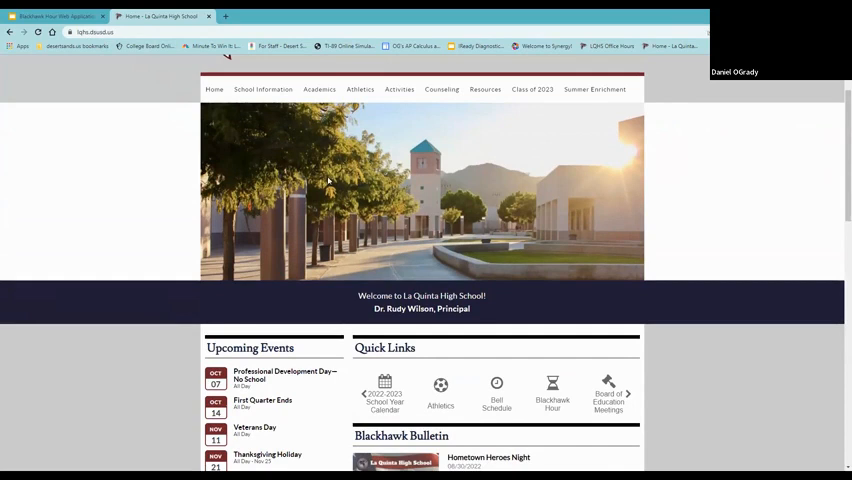
pyautogui.moveTo(340, 160)
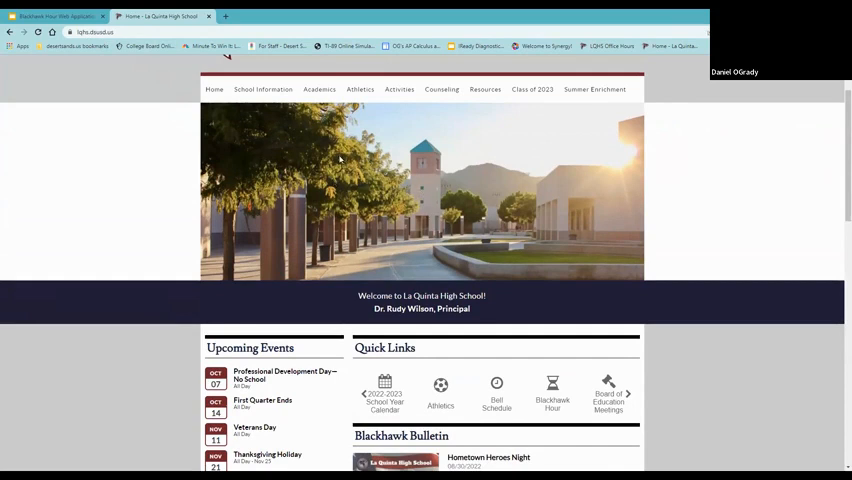
# Step: Enter the student username 'stu' and the account password on the sign-in form
pyautogui.scroll(-3)
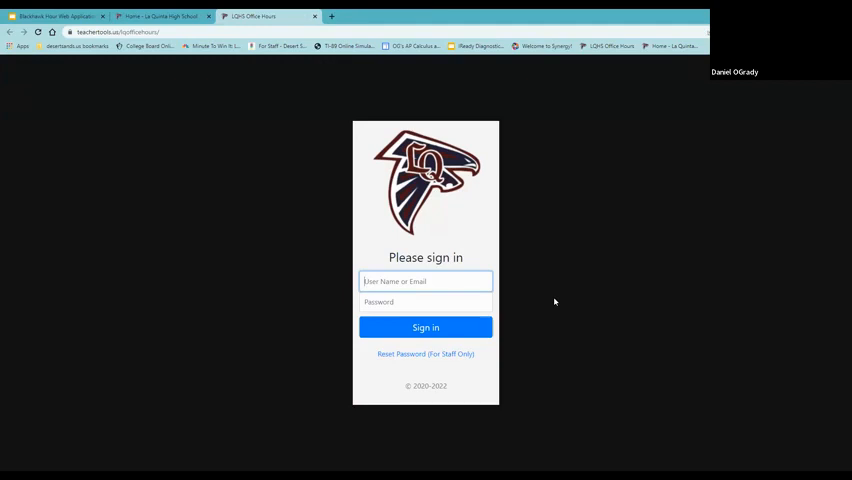
pyautogui.write('student.one')
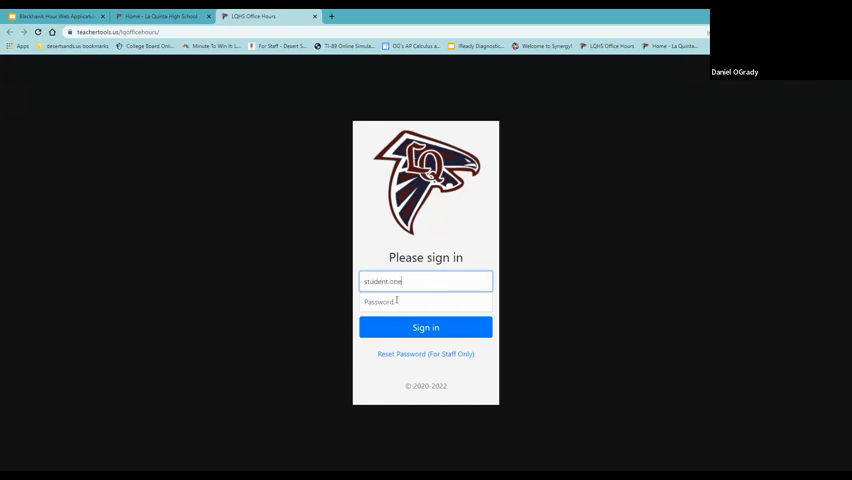
pyautogui.click(424, 300)
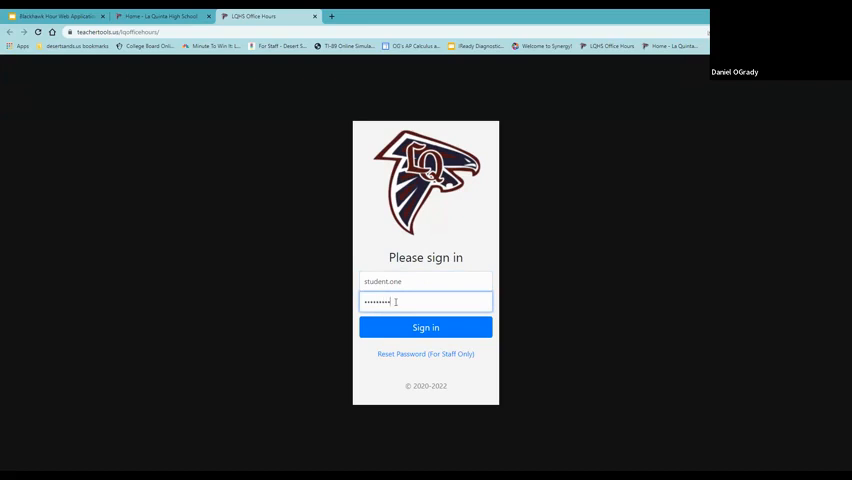
pyautogui.click(424, 328)
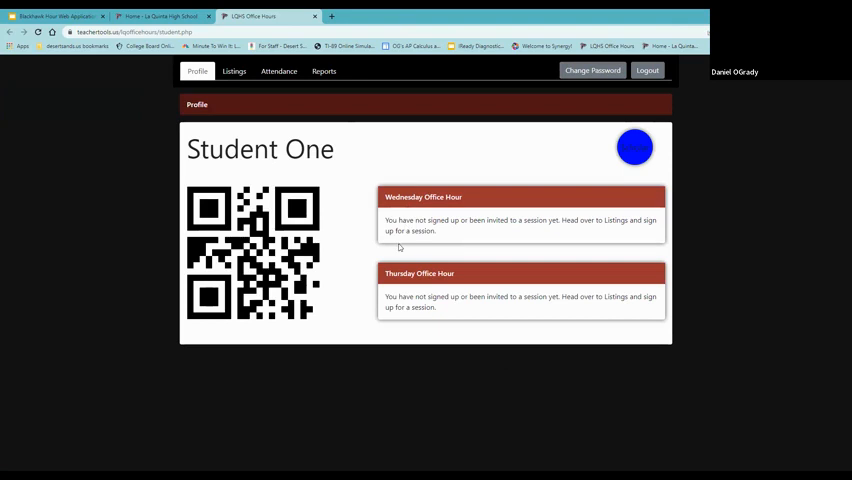
pyautogui.moveTo(610, 166)
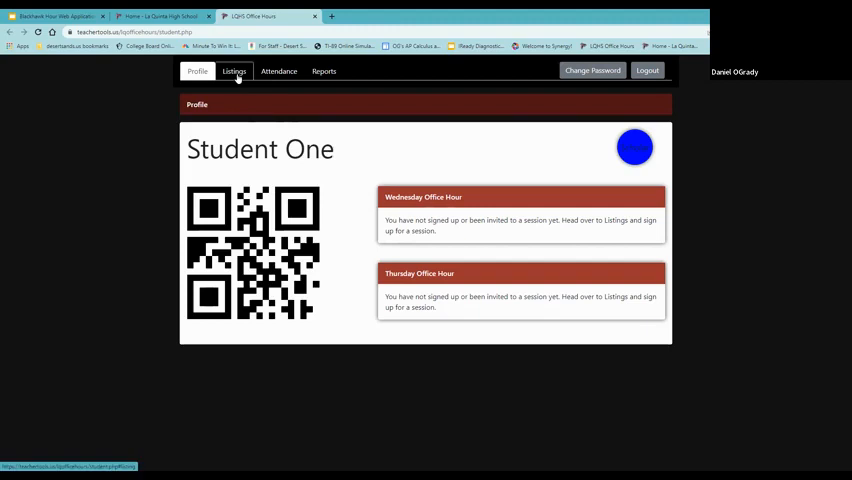
pyautogui.click(234, 72)
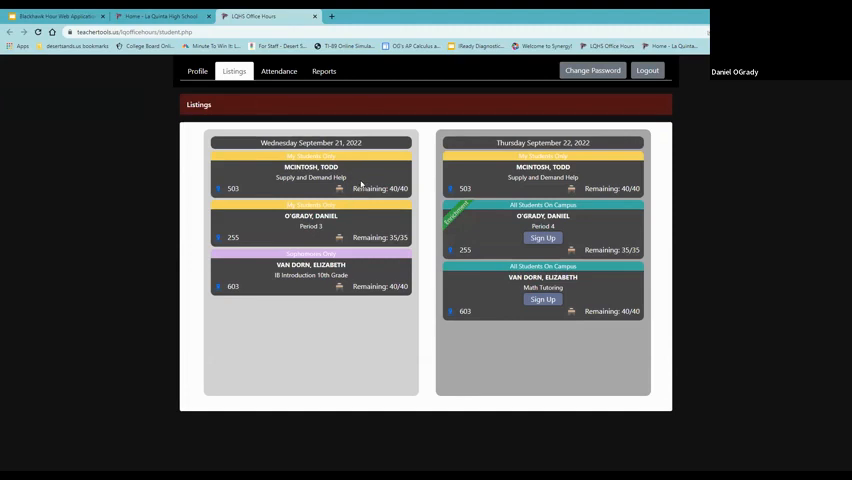
pyautogui.moveTo(430, 216)
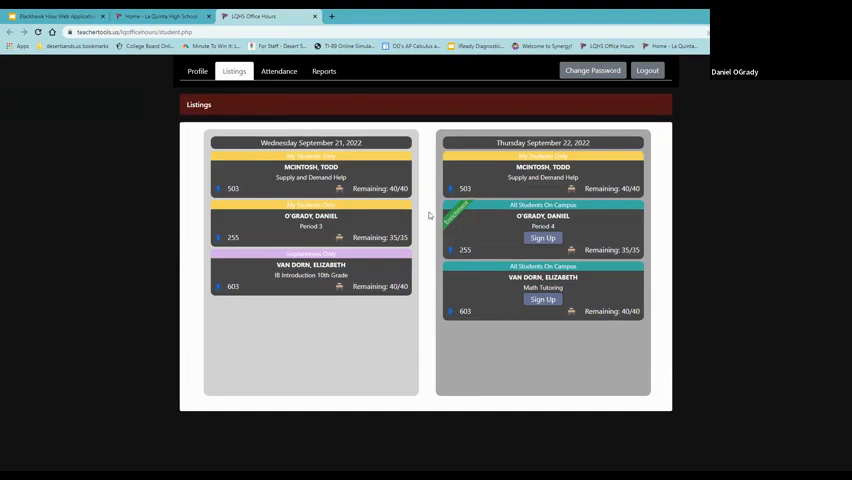
pyautogui.moveTo(328, 164)
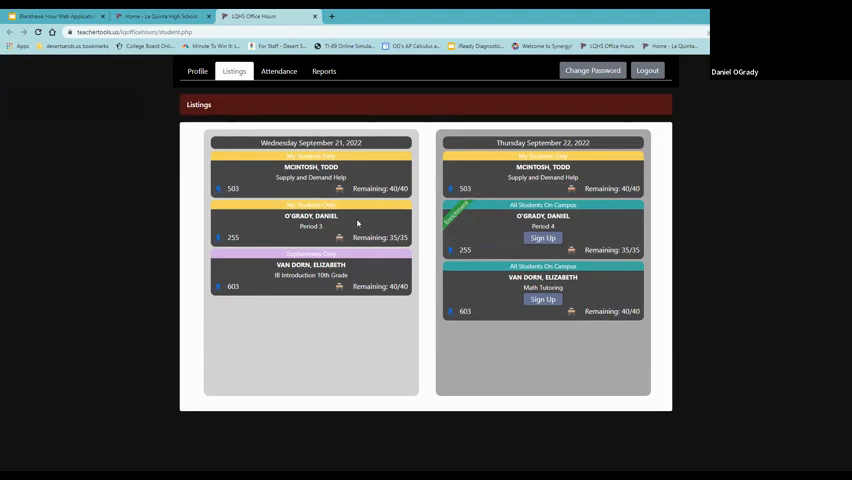
pyautogui.moveTo(260, 104)
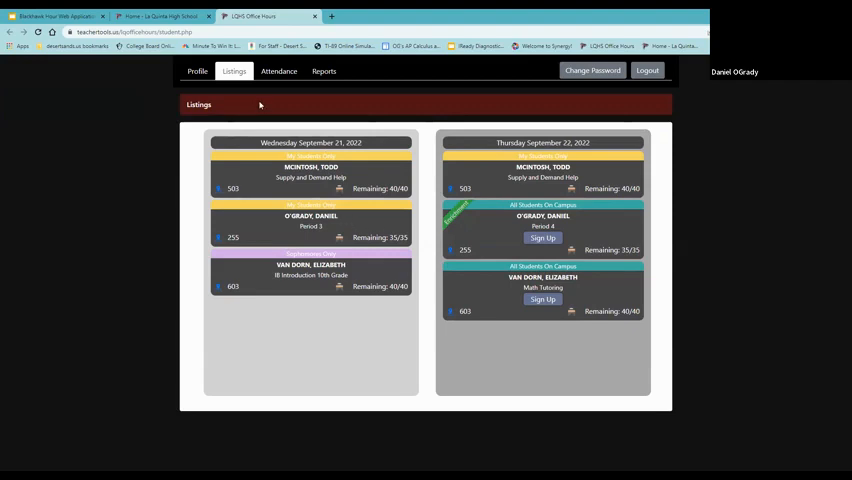
pyautogui.moveTo(308, 188)
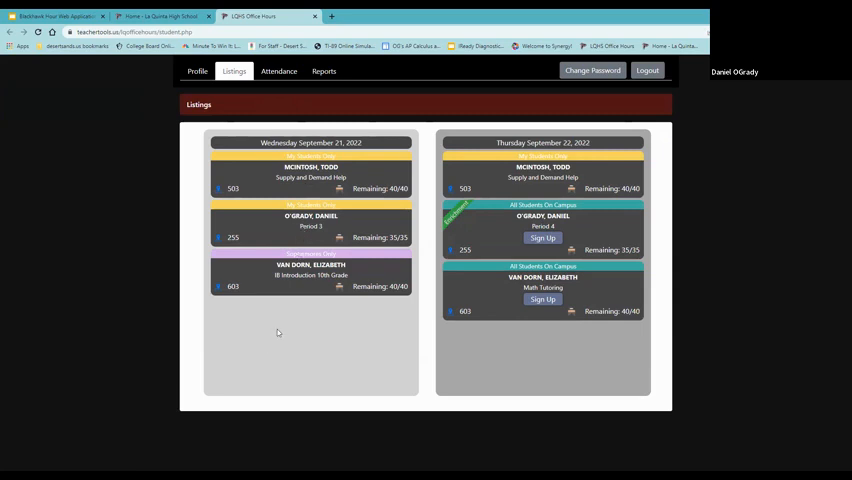
pyautogui.moveTo(304, 278)
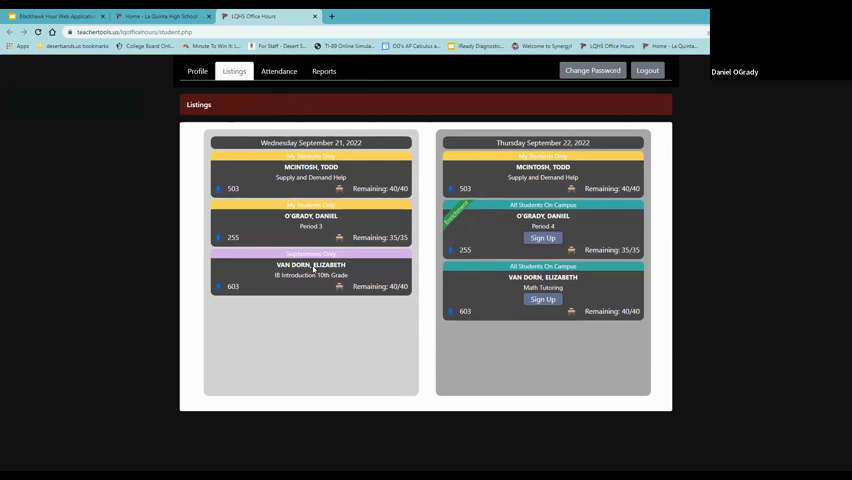
pyautogui.moveTo(324, 284)
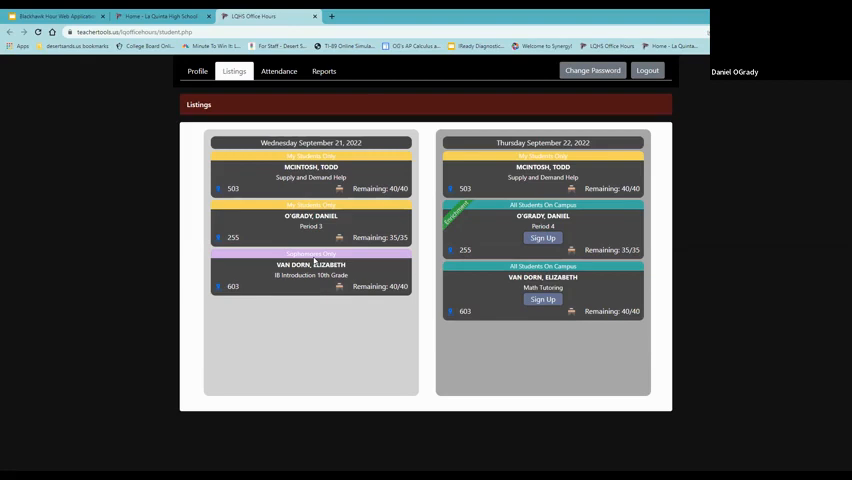
pyautogui.moveTo(528, 184)
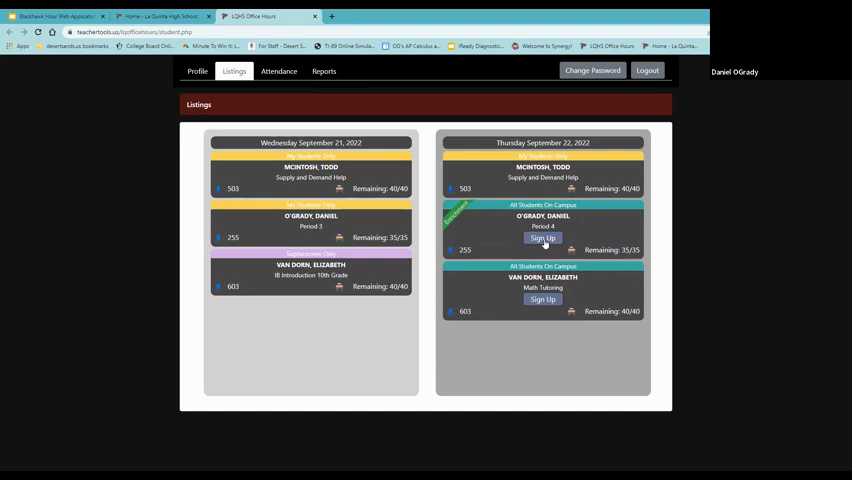
# Step: Join the Thursday Period 4 session and then withdraw from it, confirming each prompt
pyautogui.click(542, 238)
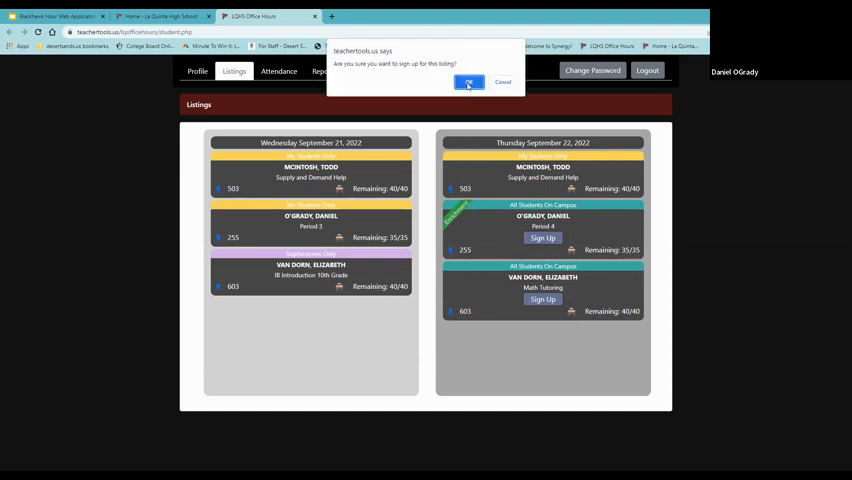
pyautogui.click(468, 82)
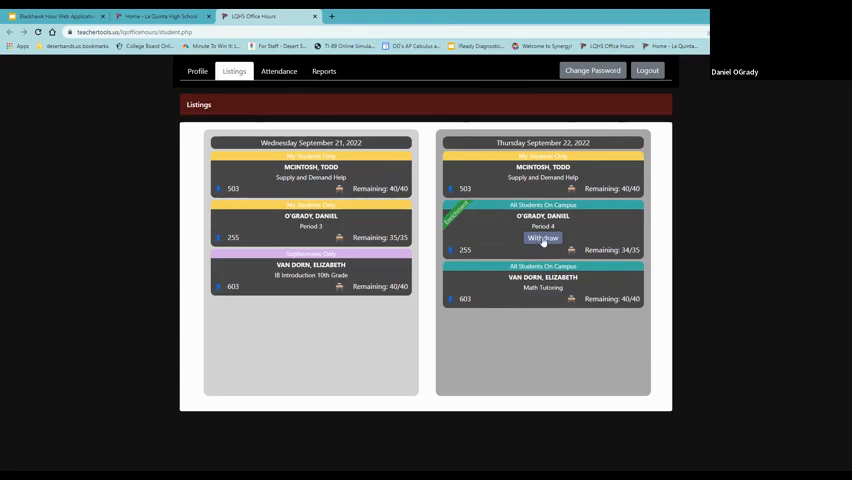
pyautogui.click(544, 238)
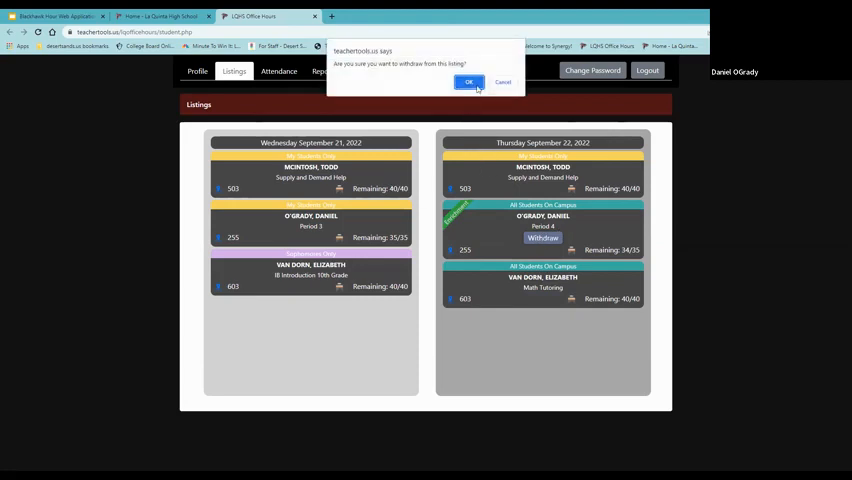
pyautogui.click(468, 80)
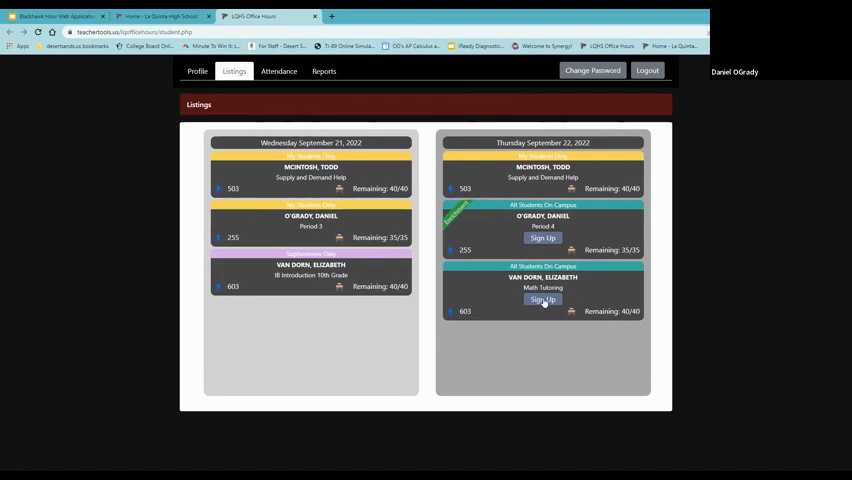
# Step: Sign up for Thursday's Math Tutoring session and confirm, leaving 39 of 40 seats
pyautogui.click(542, 300)
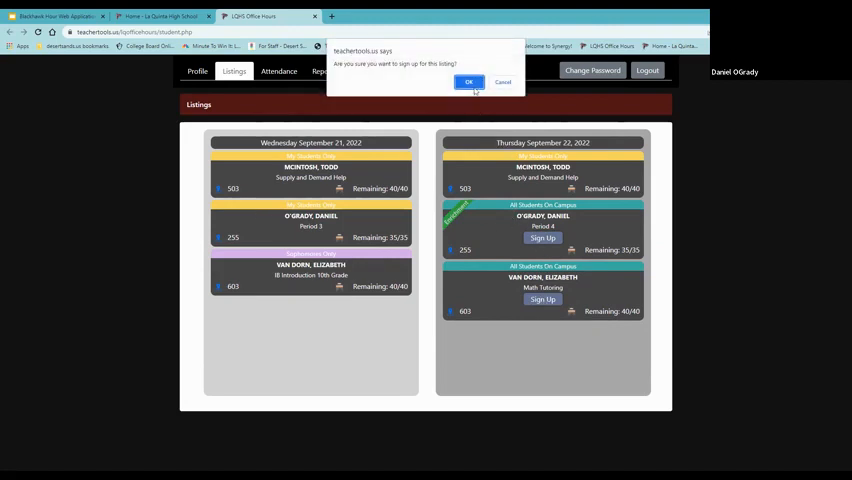
pyautogui.click(468, 80)
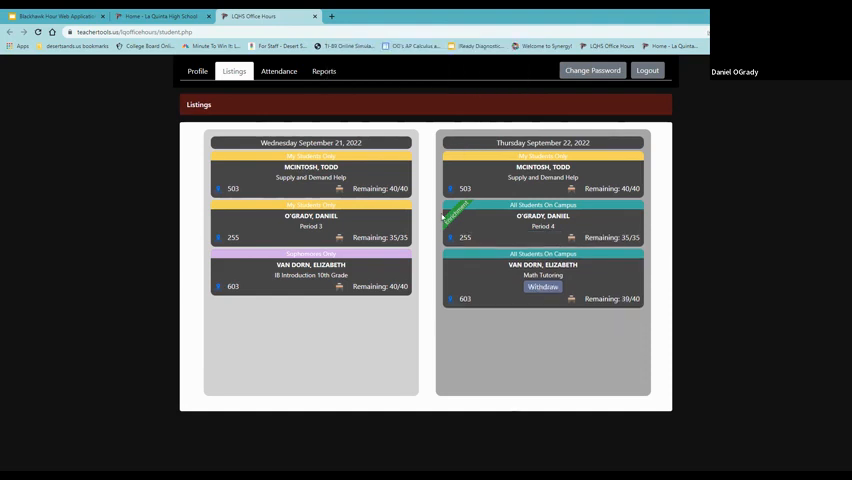
pyautogui.moveTo(478, 200)
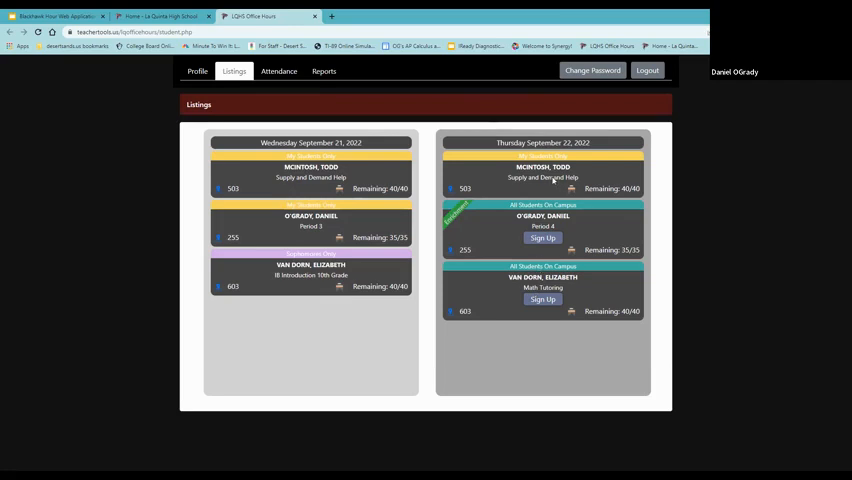
pyautogui.moveTo(334, 278)
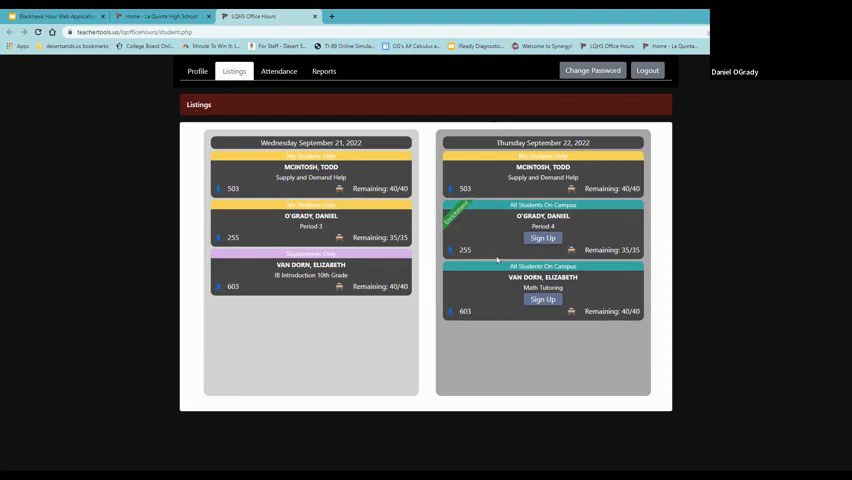
pyautogui.moveTo(370, 160)
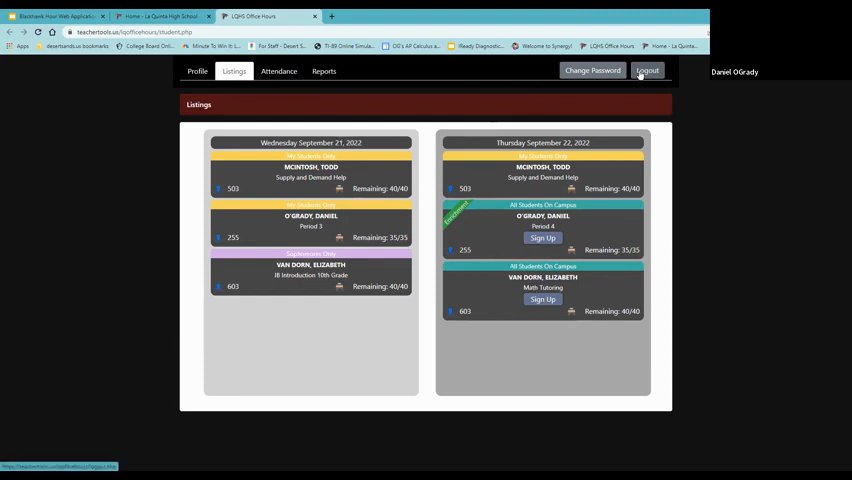
# Step: Enter the student name 'stud' and the password 'password' in the sign-in fields
pyautogui.click(648, 70)
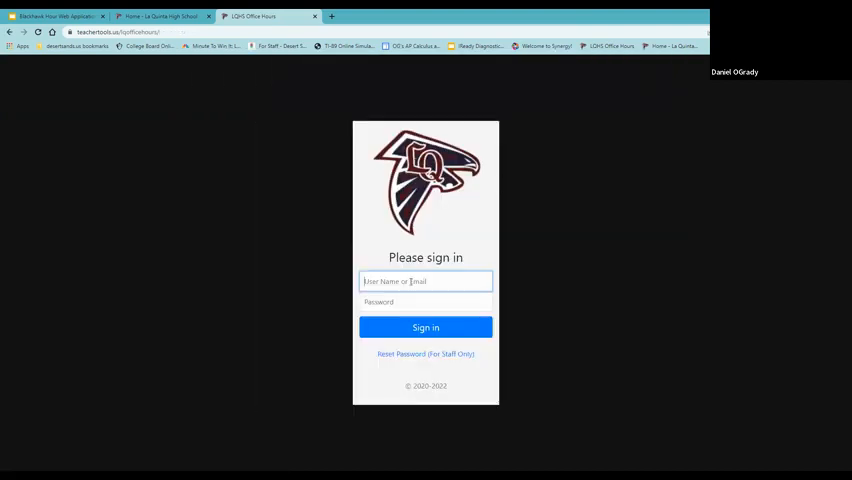
pyautogui.write('student.two')
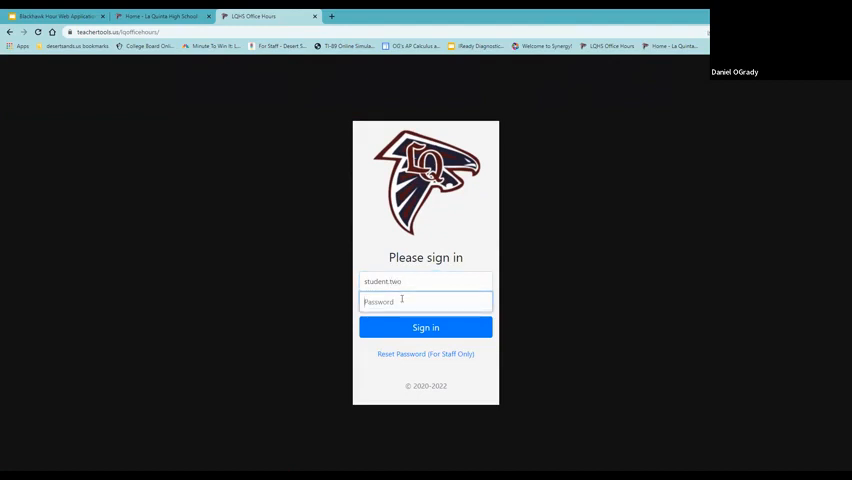
pyautogui.write('password')
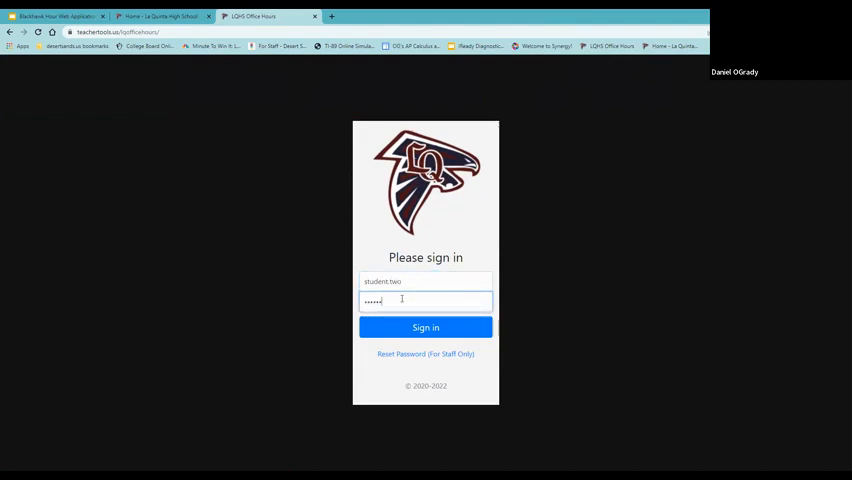
# Step: Sign in as Student Two and show the Listings page of Wednesday and Thursday sessions
pyautogui.click(424, 328)
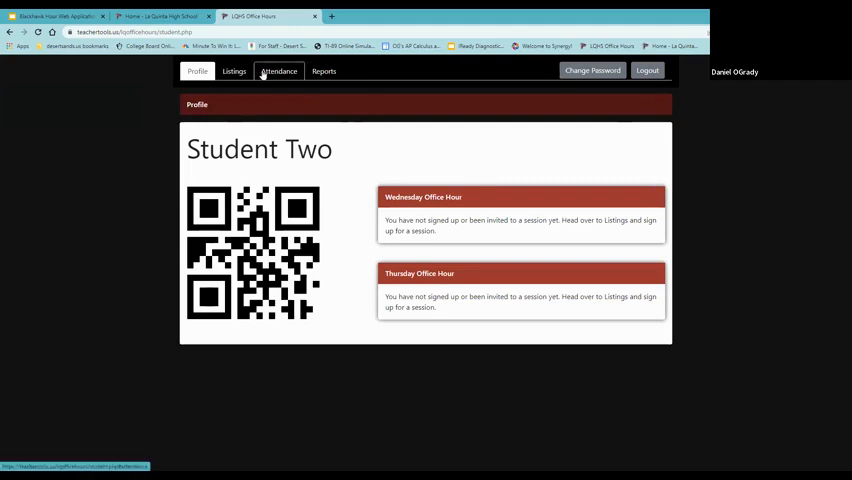
pyautogui.click(234, 72)
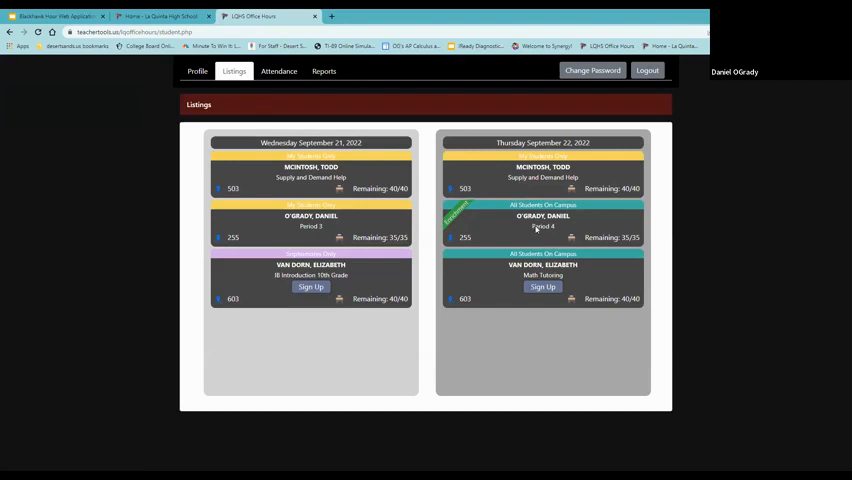
pyautogui.moveTo(536, 230)
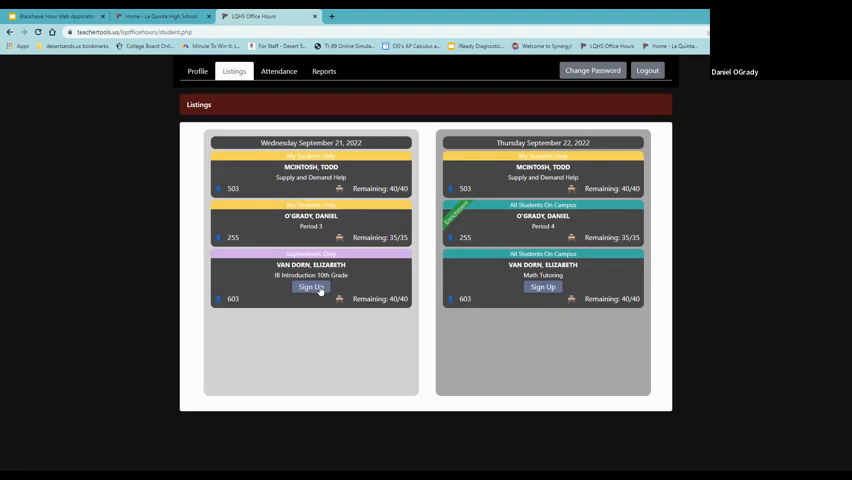
pyautogui.click(310, 288)
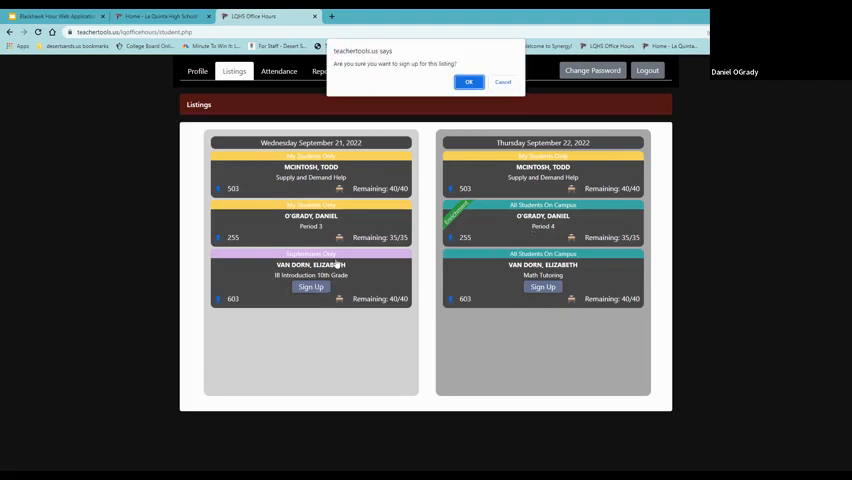
pyautogui.click(468, 80)
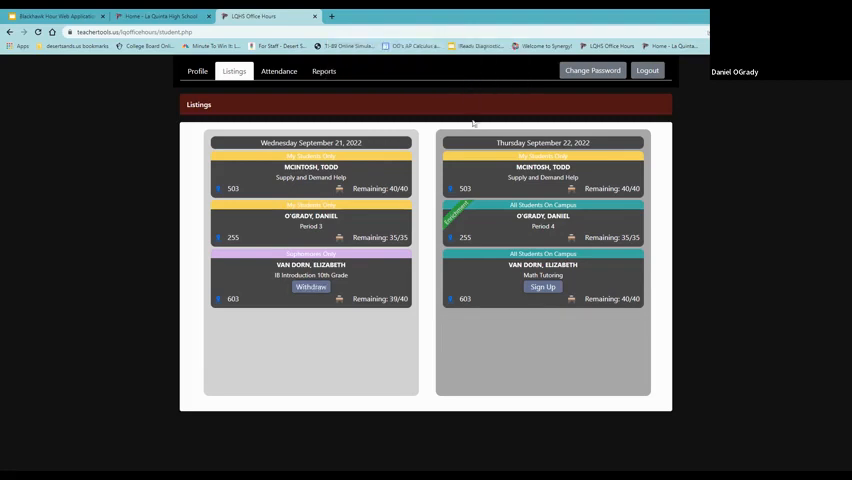
pyautogui.moveTo(542, 288)
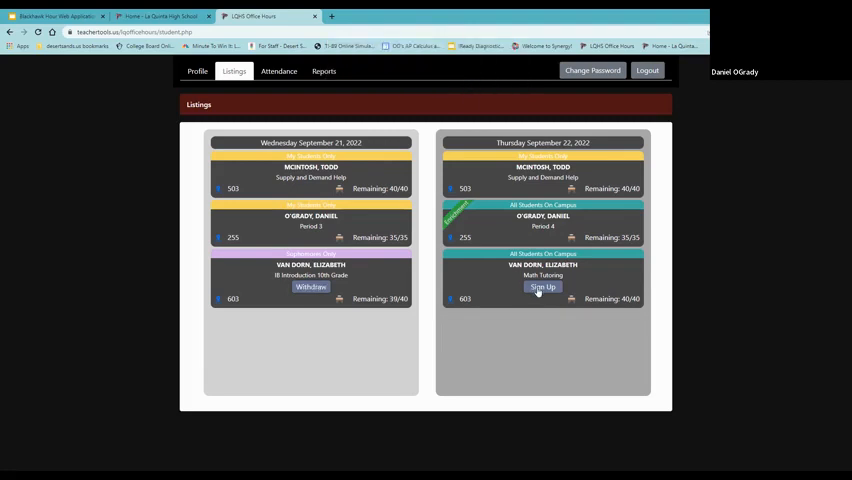
pyautogui.click(542, 288)
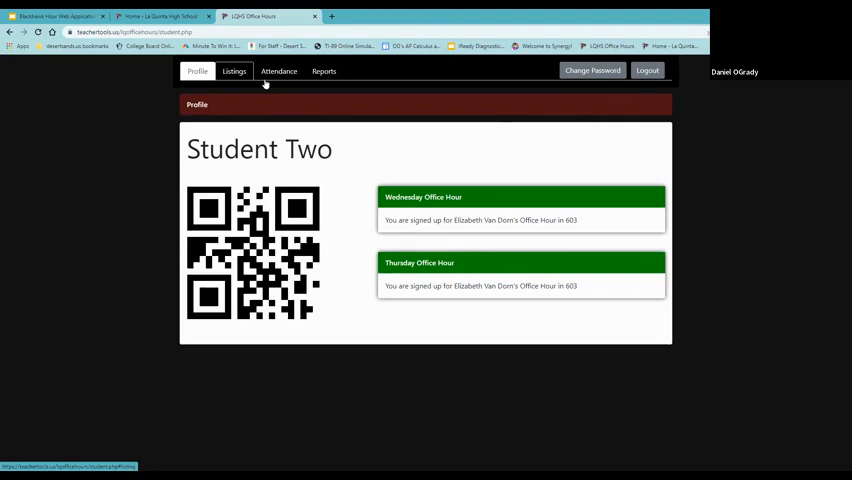
pyautogui.click(232, 72)
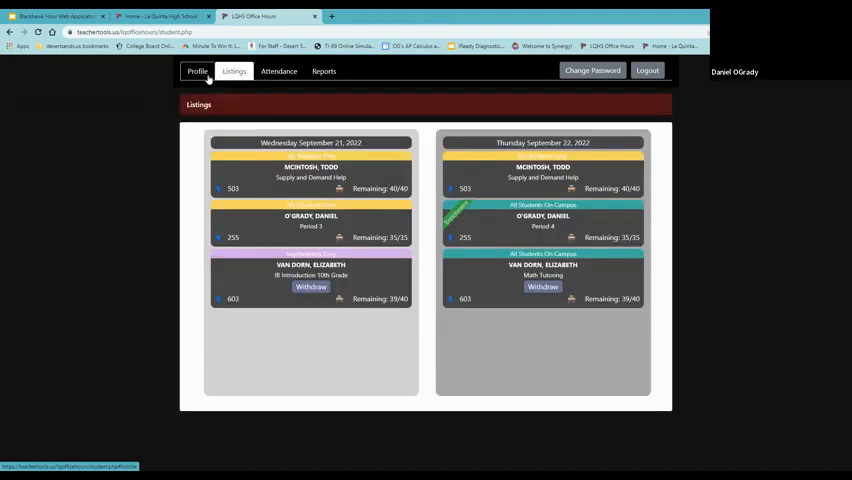
pyautogui.click(196, 72)
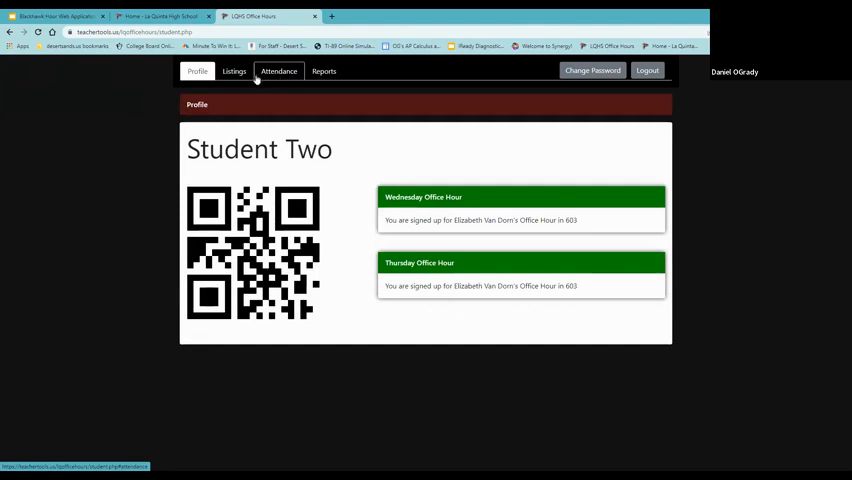
pyautogui.moveTo(232, 72)
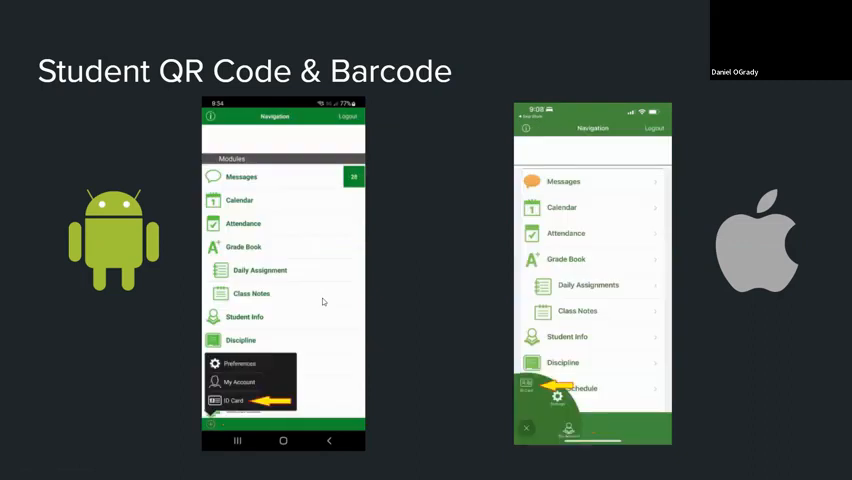
pyautogui.click(232, 400)
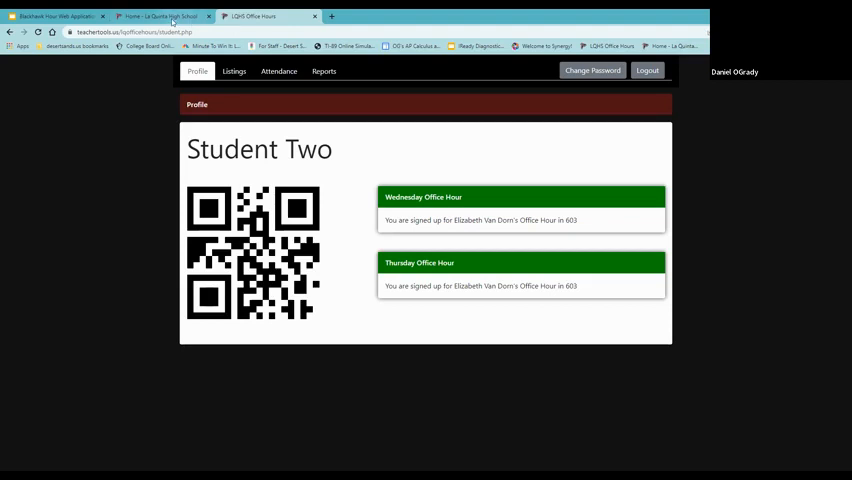
pyautogui.moveTo(160, 16)
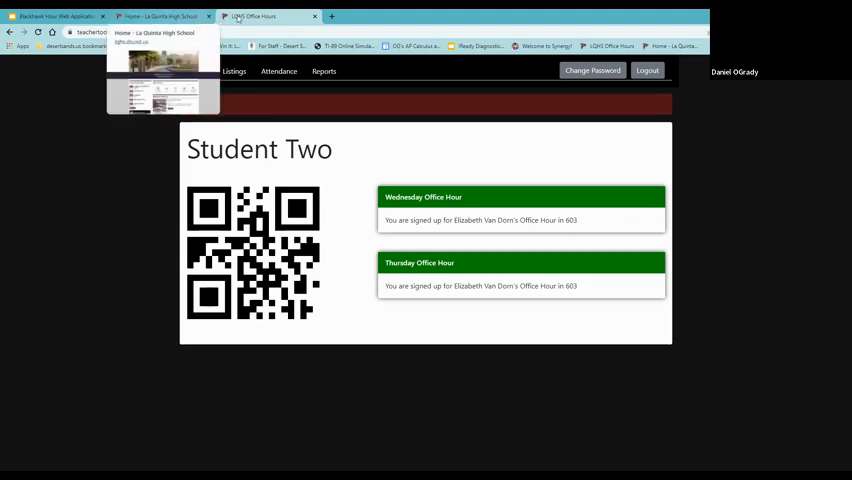